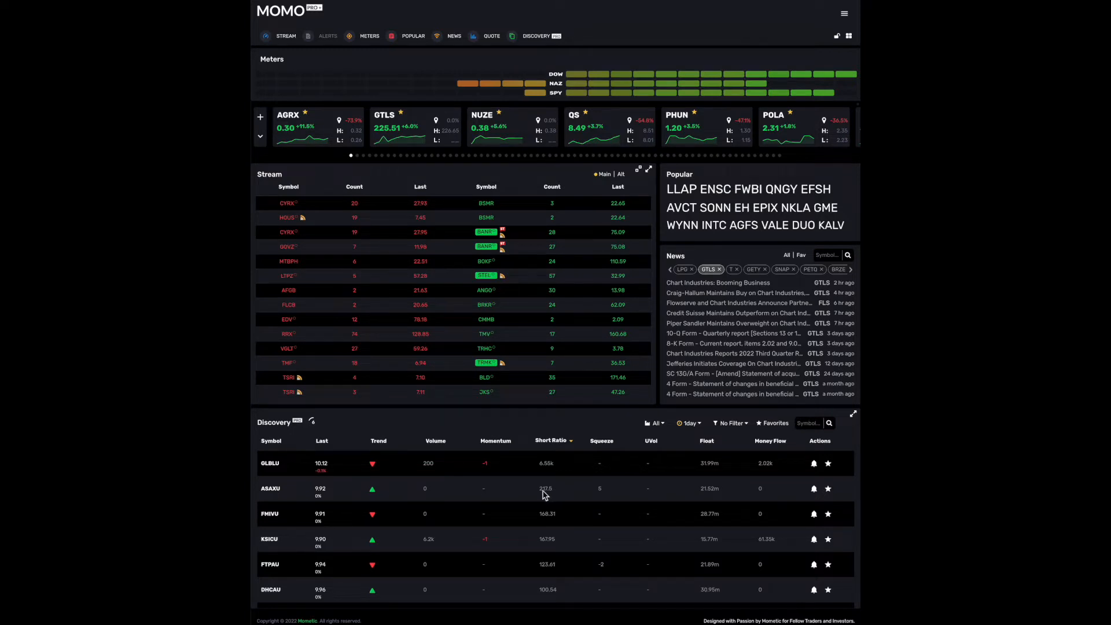
mouse_move(585, 477)
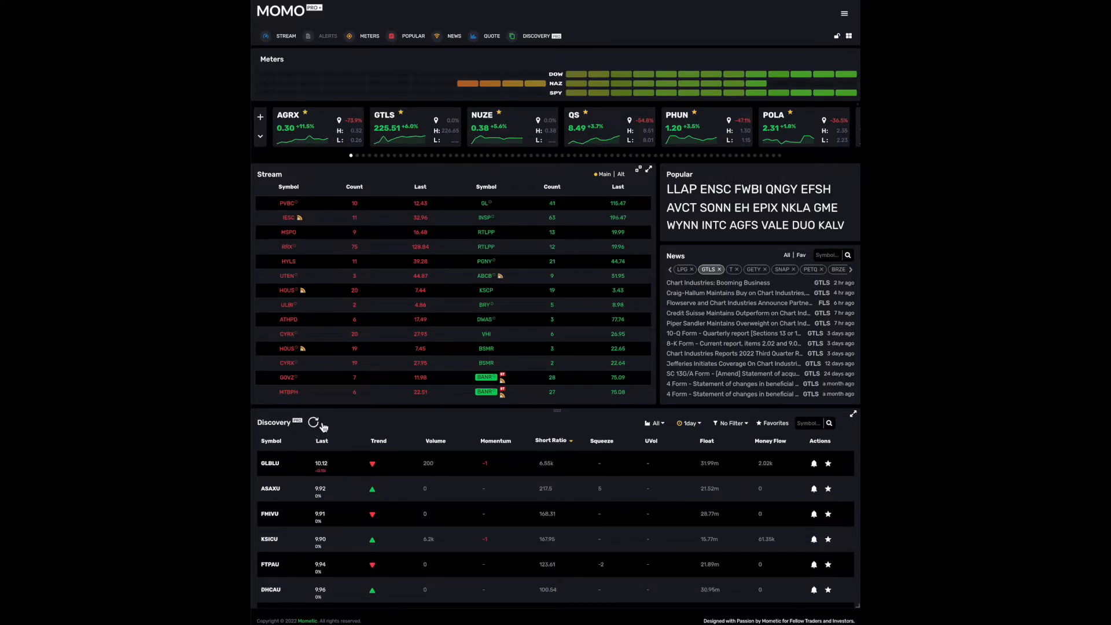
Refresh the Discovery stock list
click(313, 422)
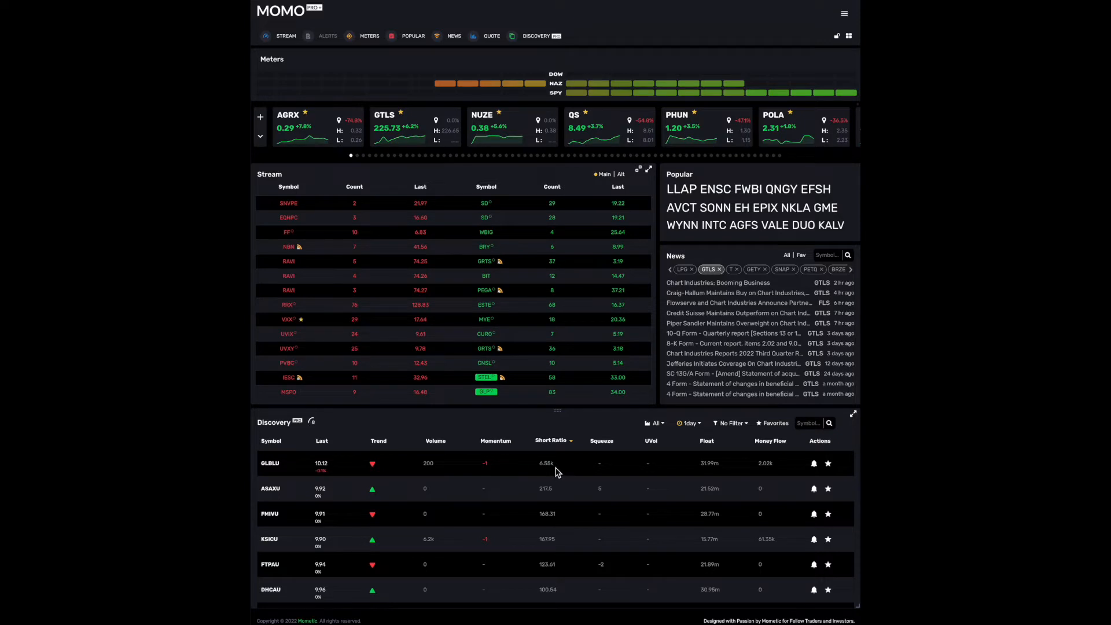
mouse_move(560, 474)
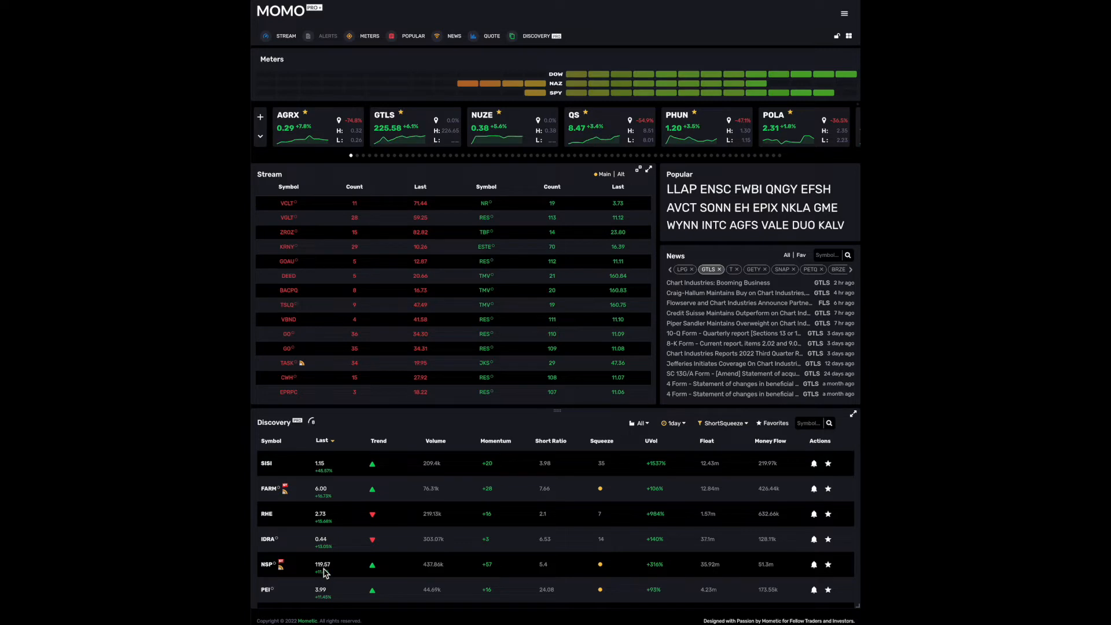
mouse_move(317, 464)
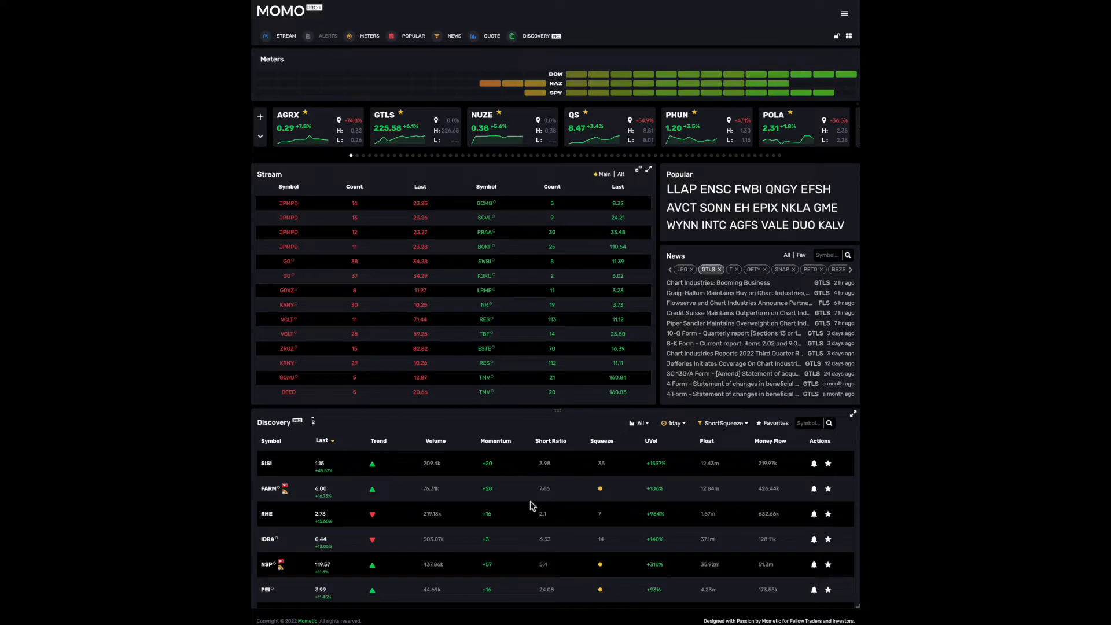
Sort the ShortSqueeze list by Short Ratio descending and show the saved filters
click(551, 440)
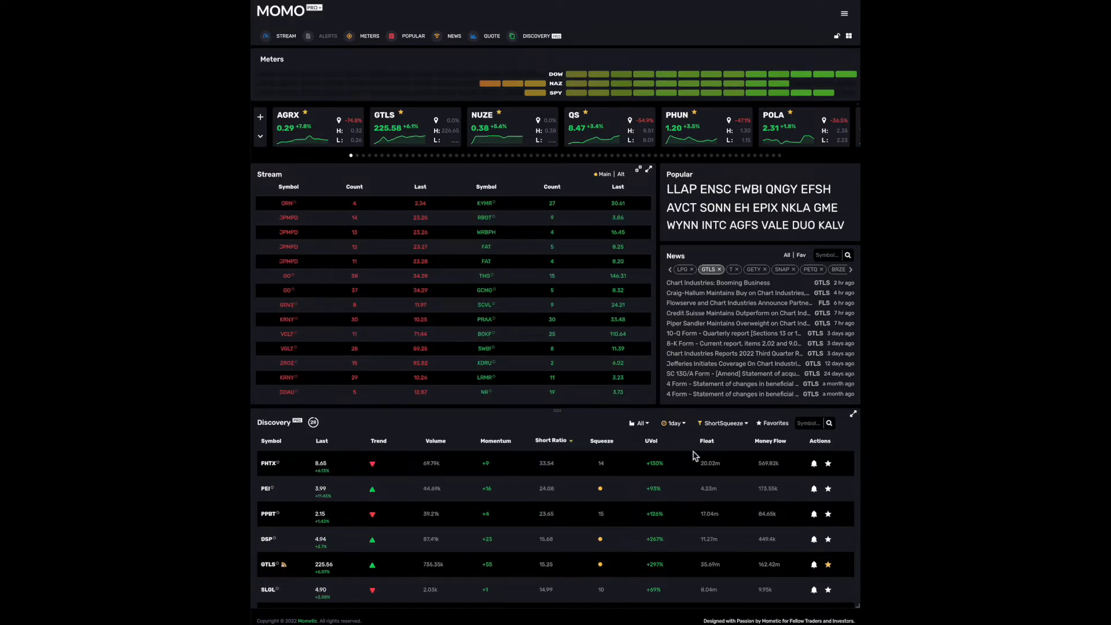
click(721, 423)
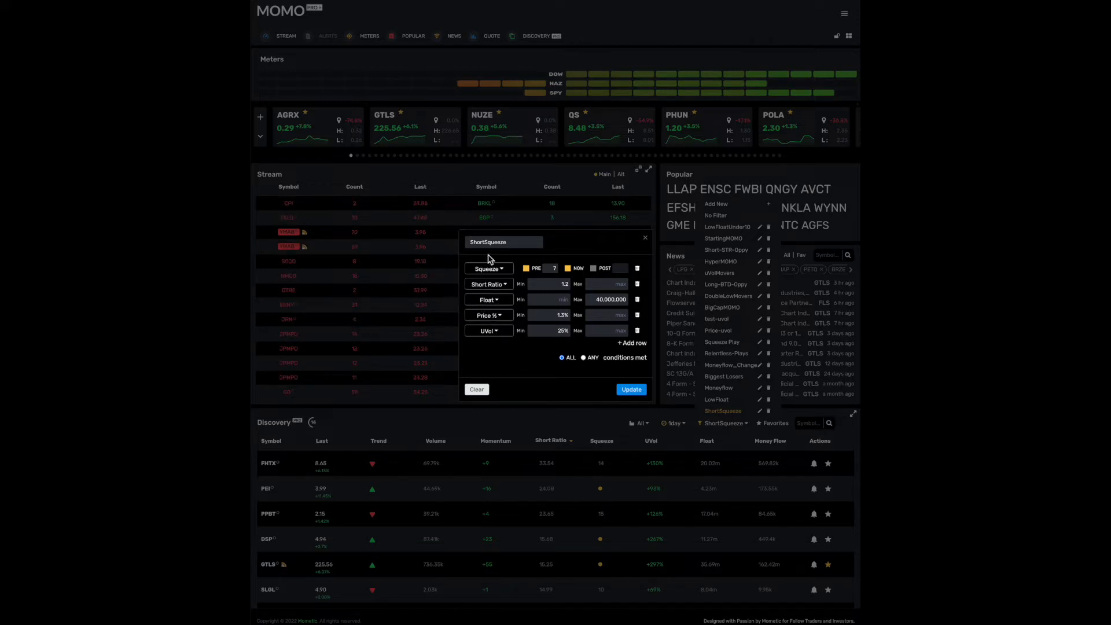
mouse_move(601, 346)
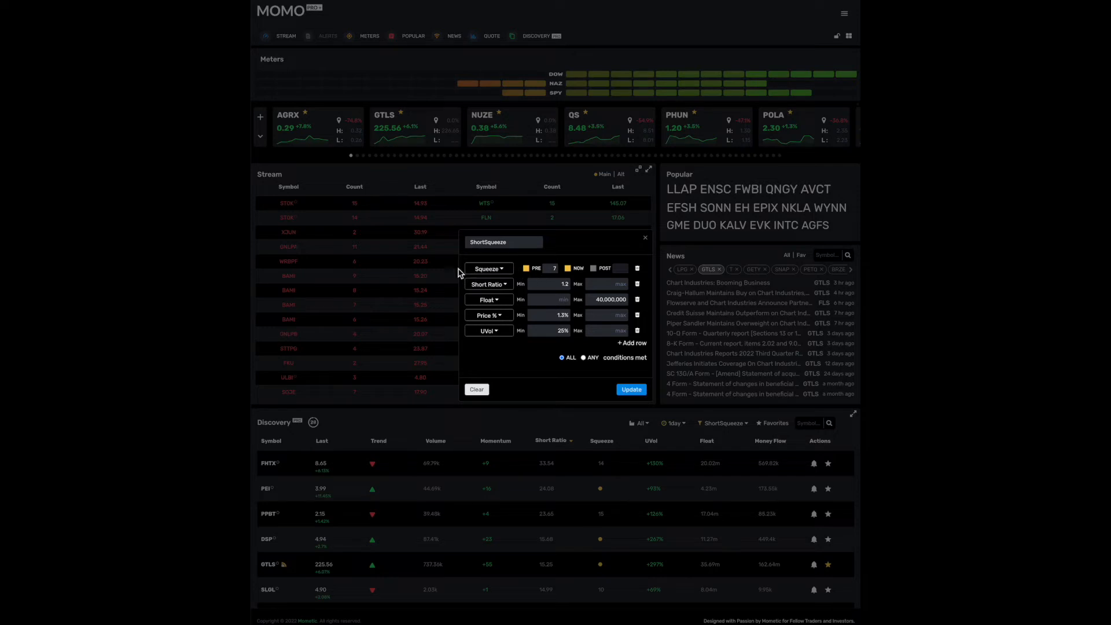
mouse_move(624, 257)
text(5)
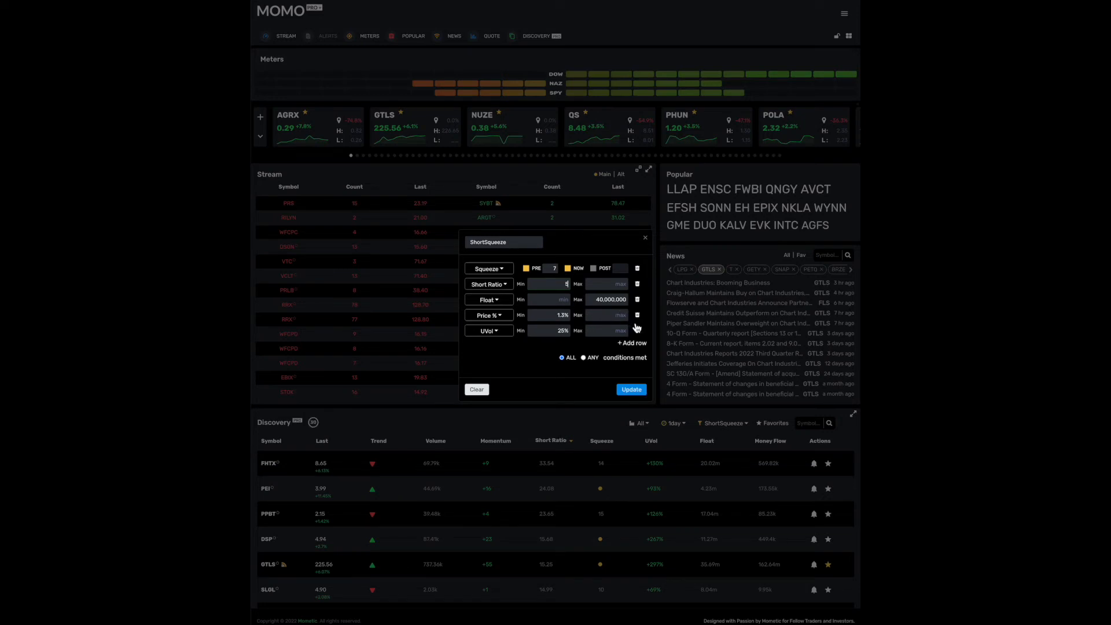
mouse_move(620, 350)
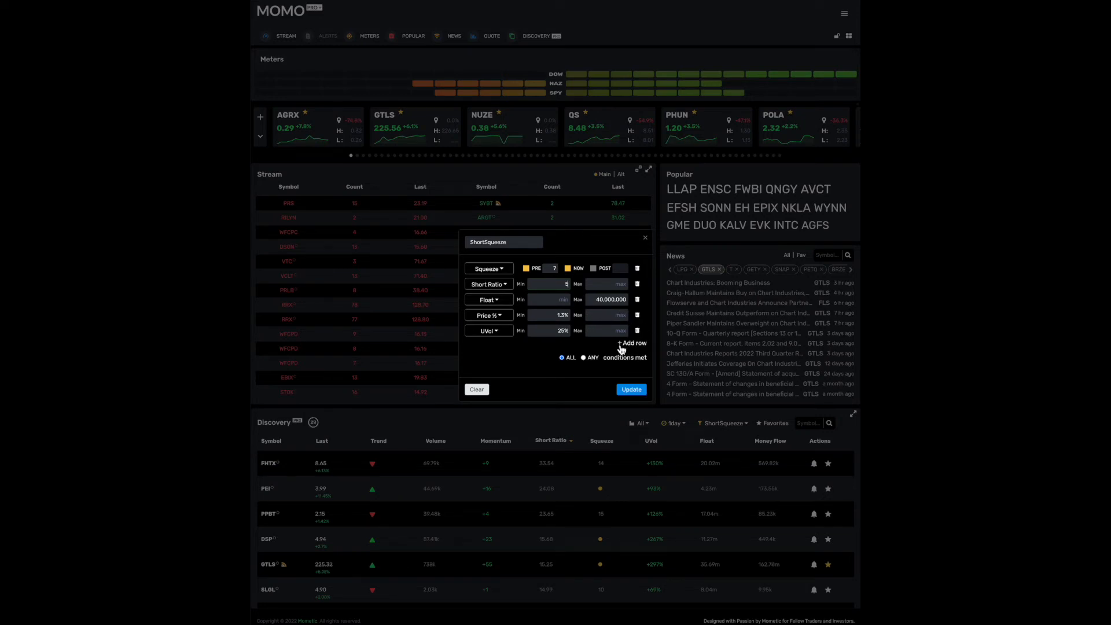
mouse_move(580, 352)
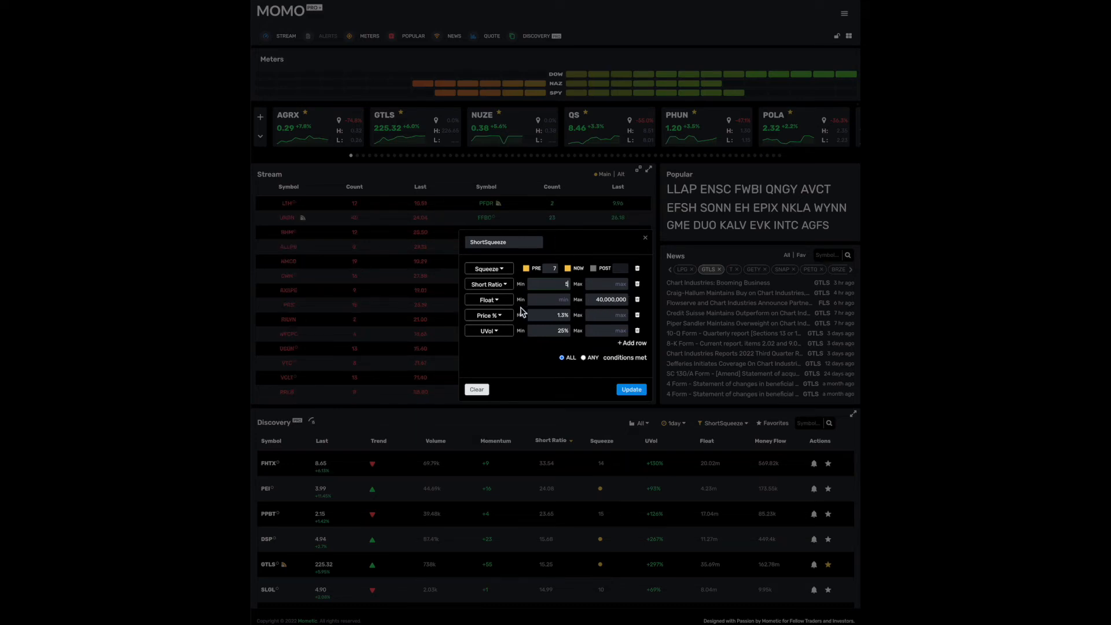
mouse_move(534, 315)
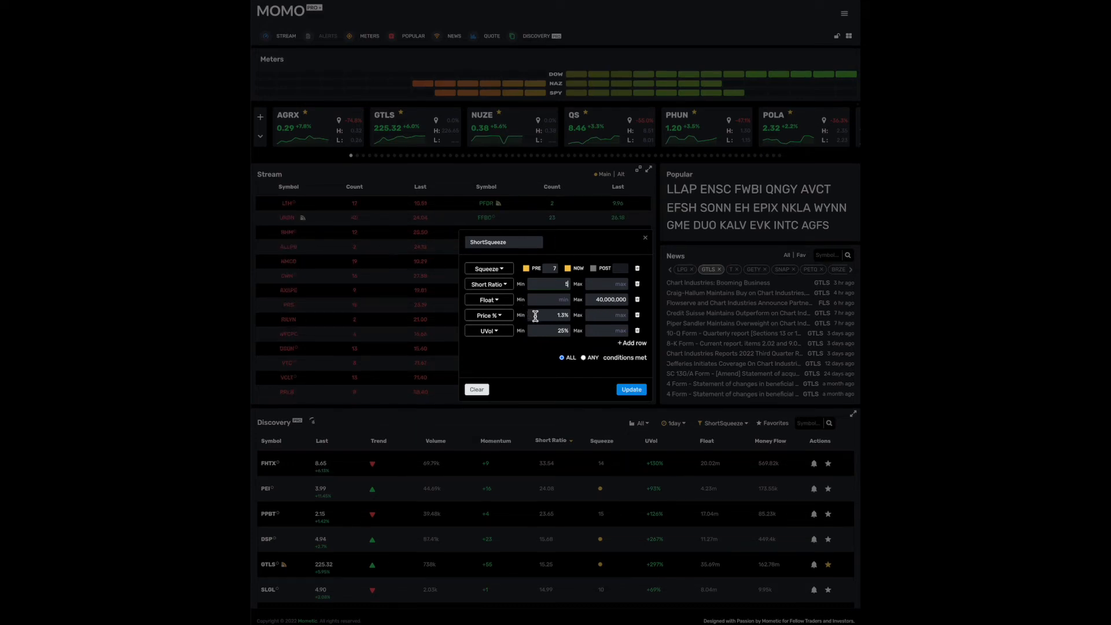
Commit the Short Ratio minimum of 5 and update the ShortSqueeze filter
click(629, 389)
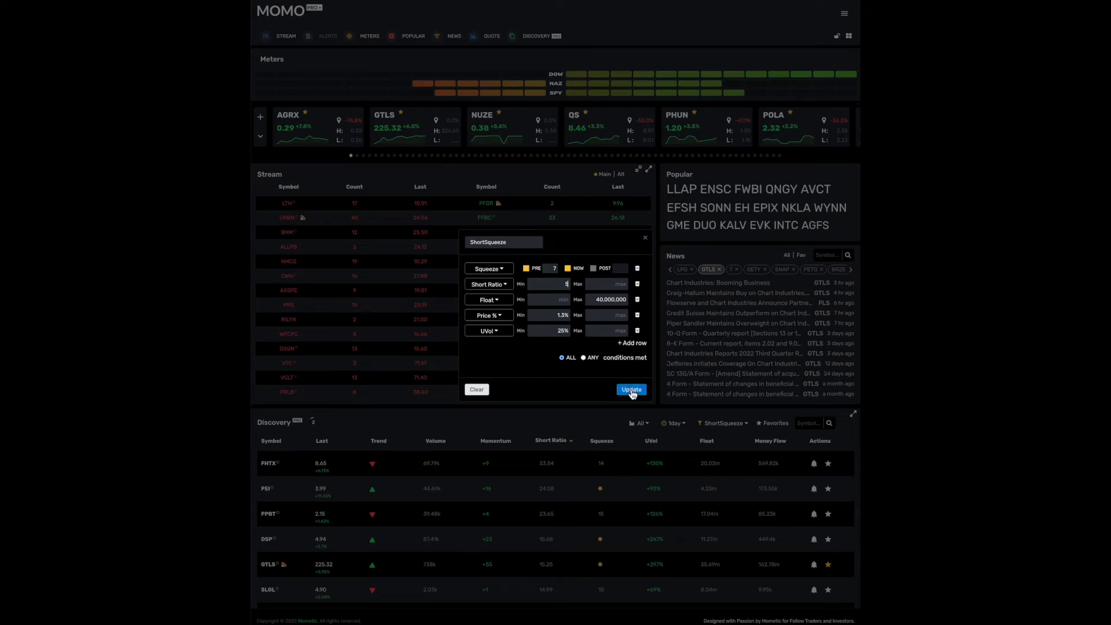
click(629, 389)
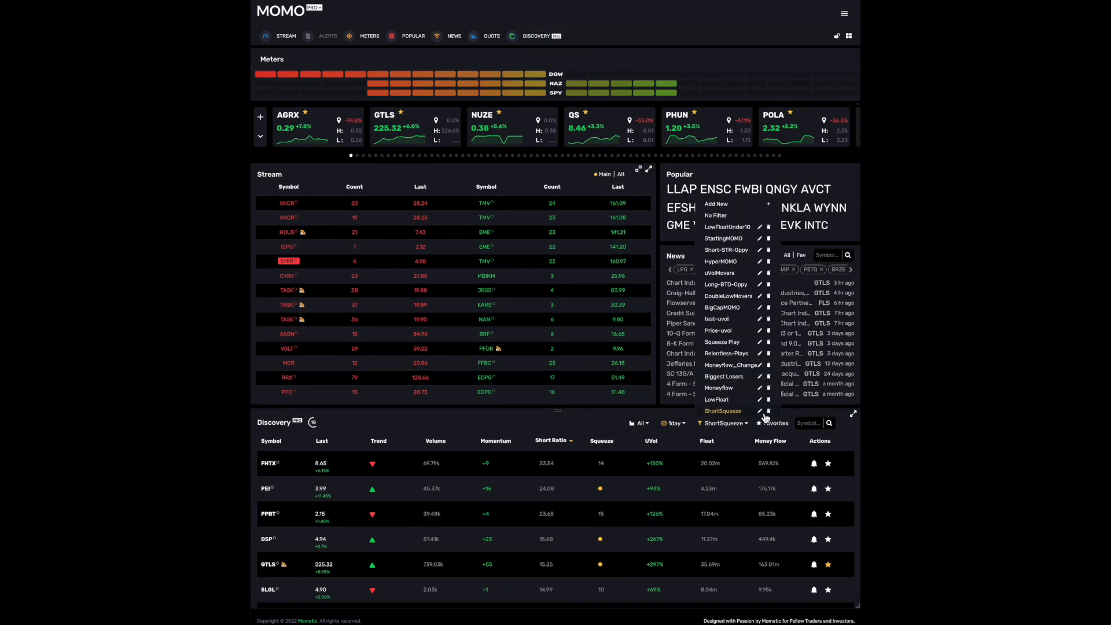
Reopen the ShortSqueeze filter editor showing the 1.2 short ratio minimum
click(759, 410)
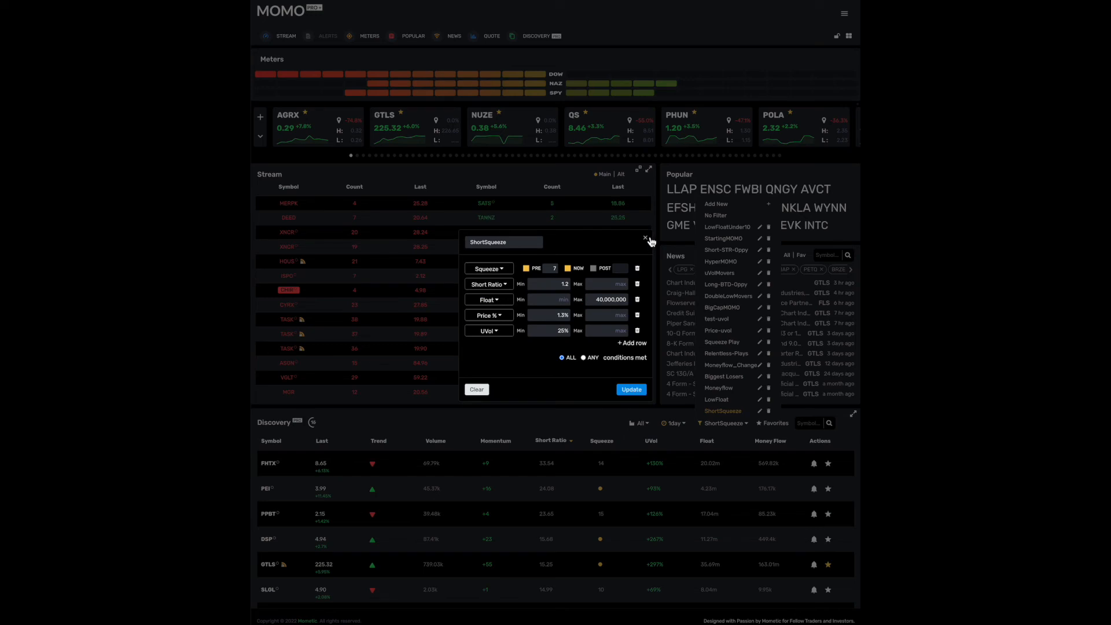
Go to Settings and show the Notifications alert settings
click(645, 238)
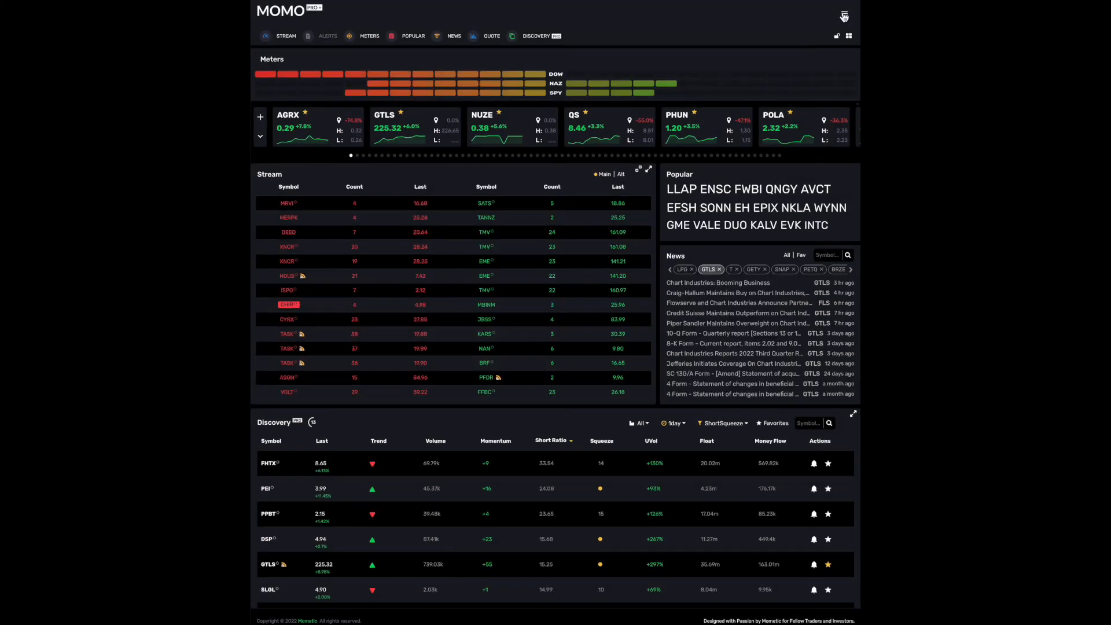
click(842, 13)
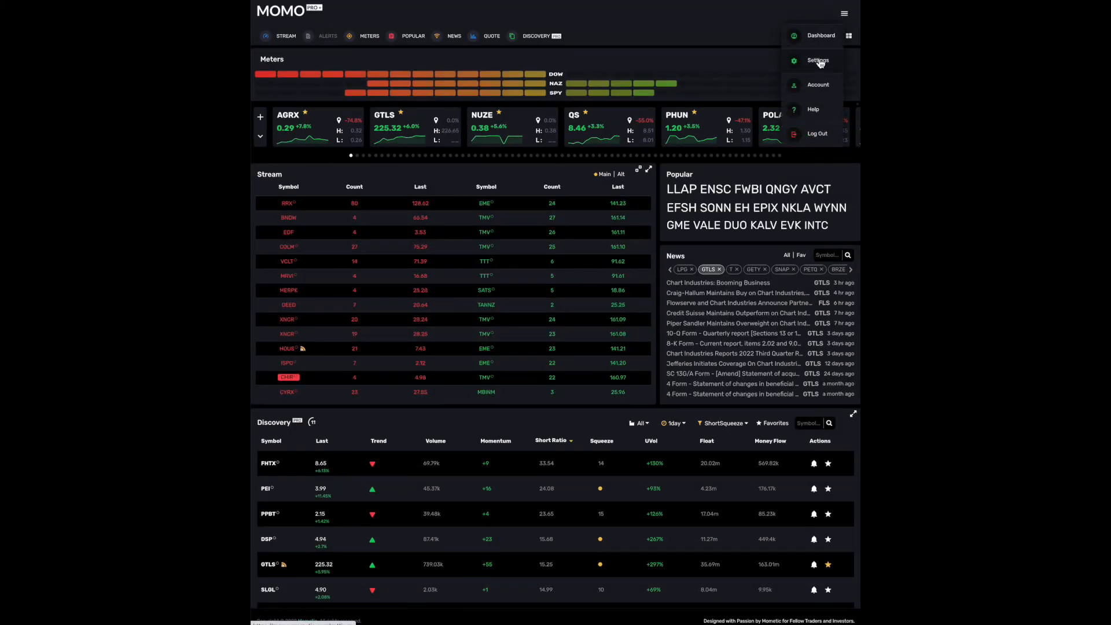
click(818, 60)
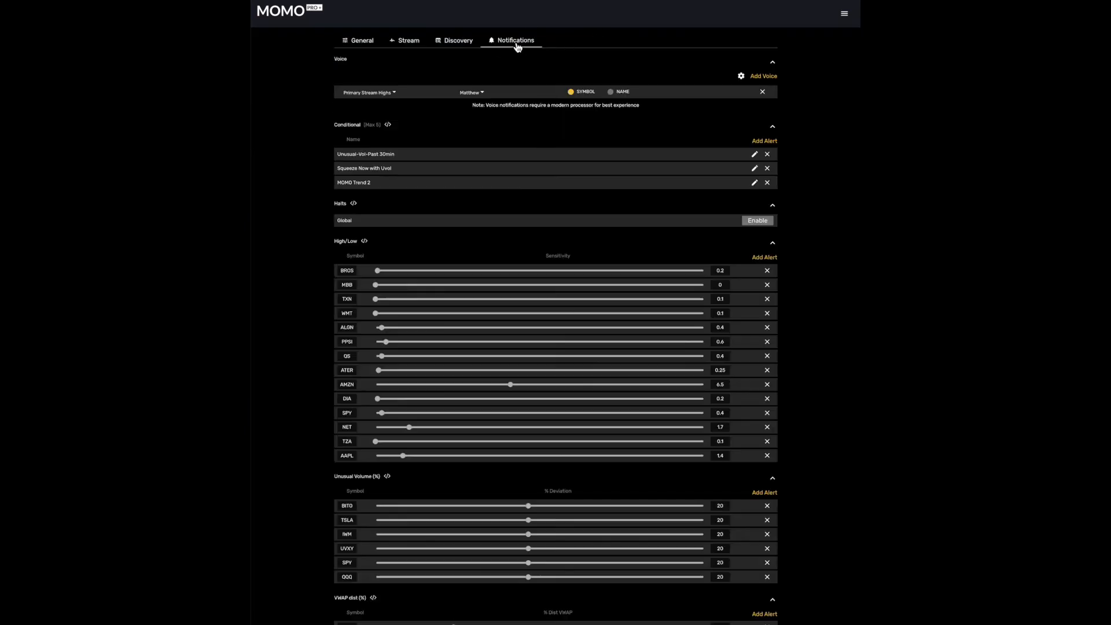
mouse_move(724, 195)
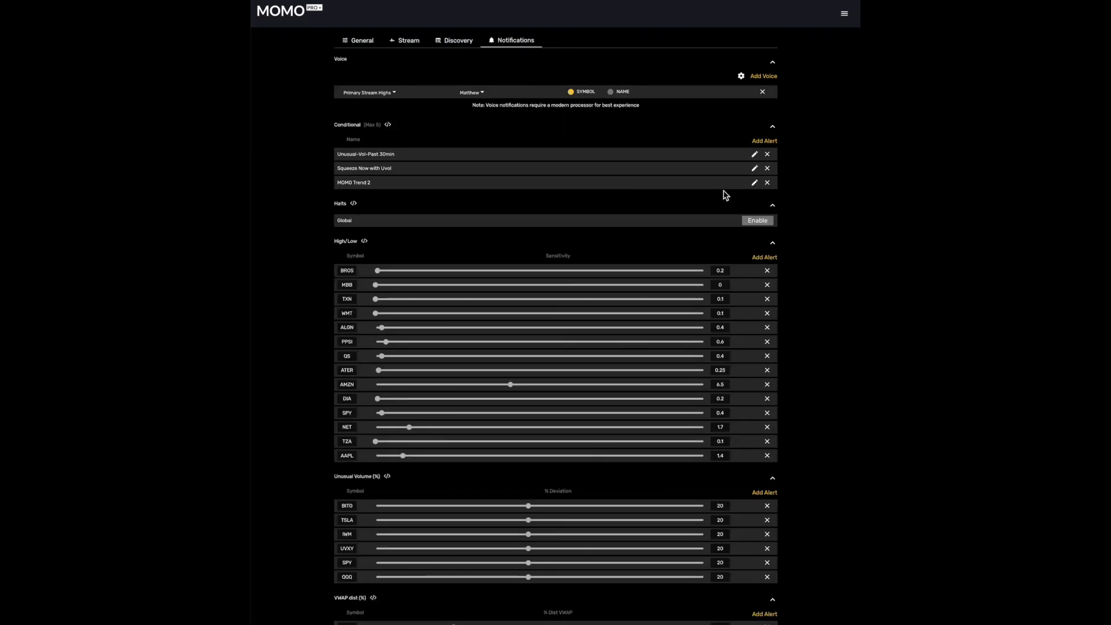
mouse_move(756, 177)
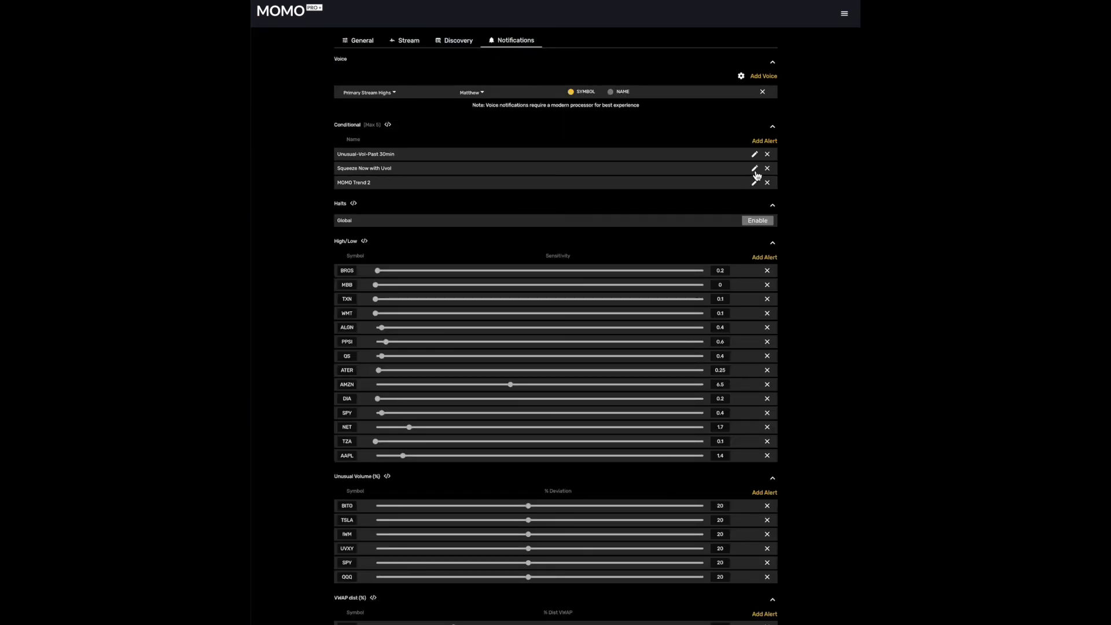
Add a Short Ratio minimum 5 condition to the Squeeze Now with Uvol alert and update it
click(755, 168)
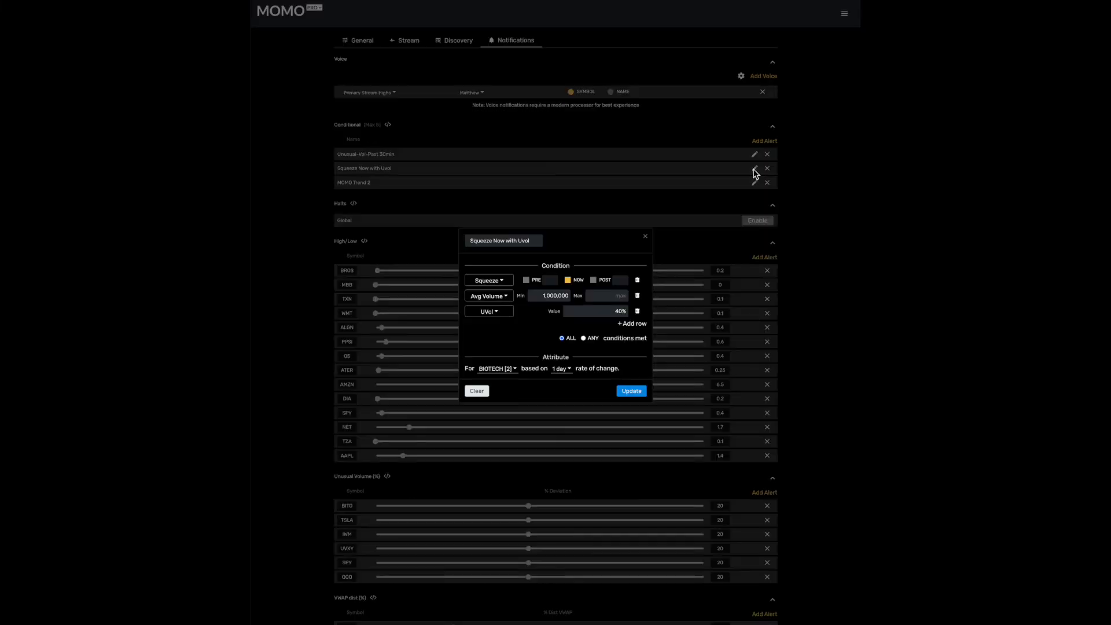
click(632, 323)
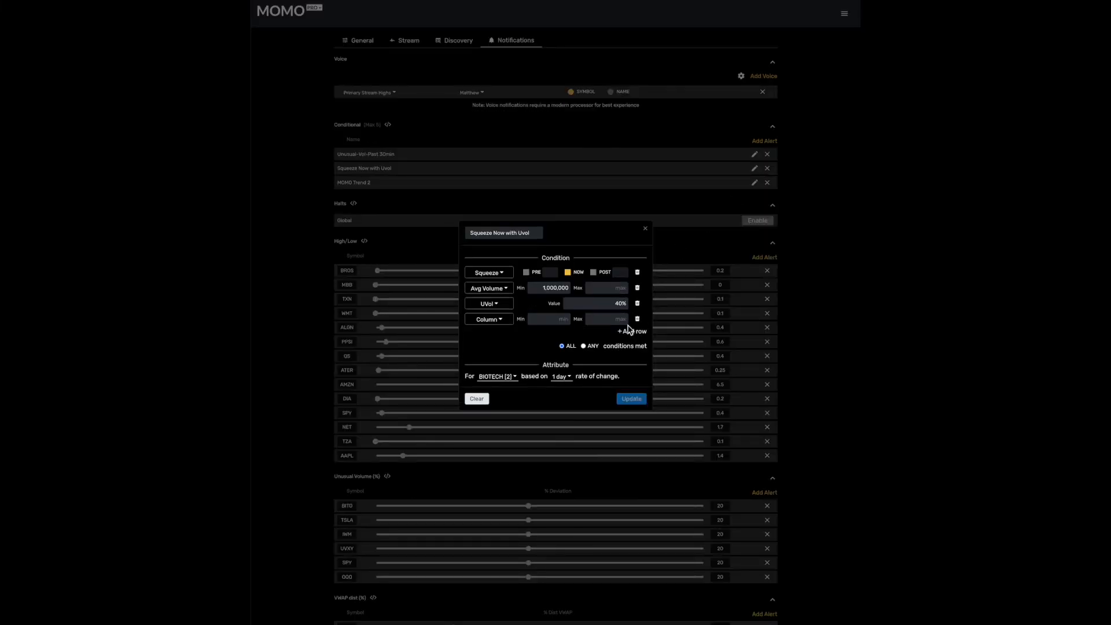
click(488, 319)
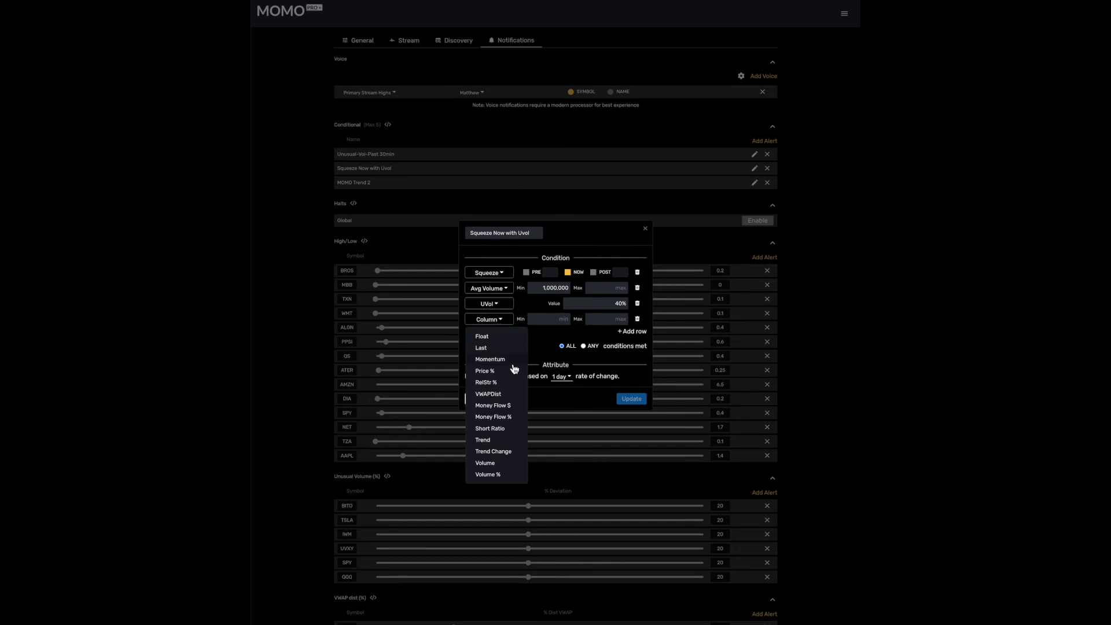
click(490, 428)
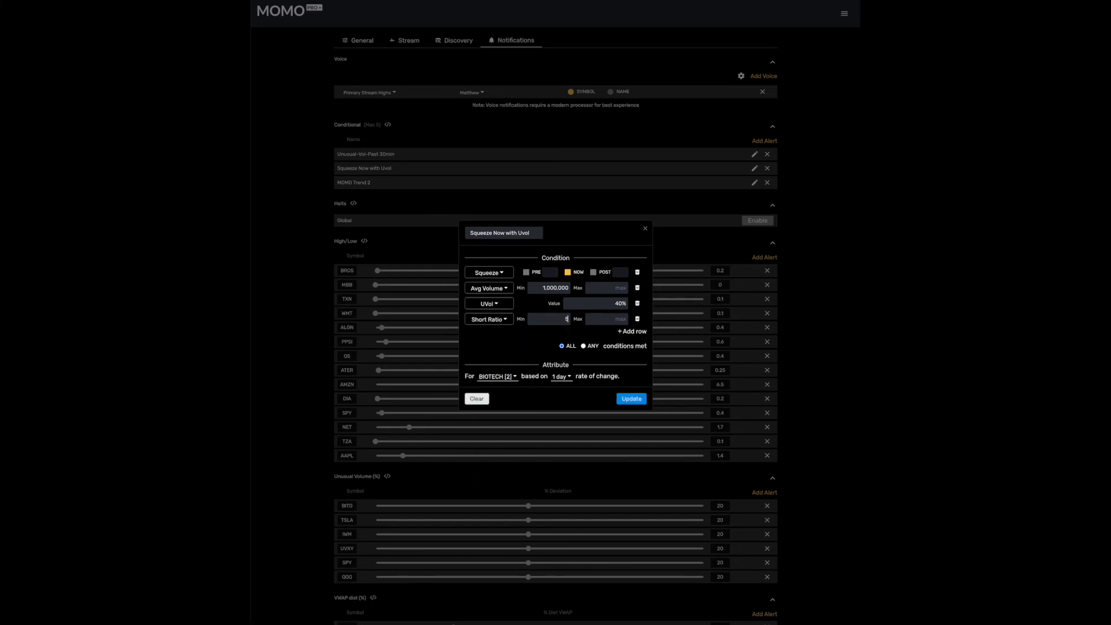
click(629, 398)
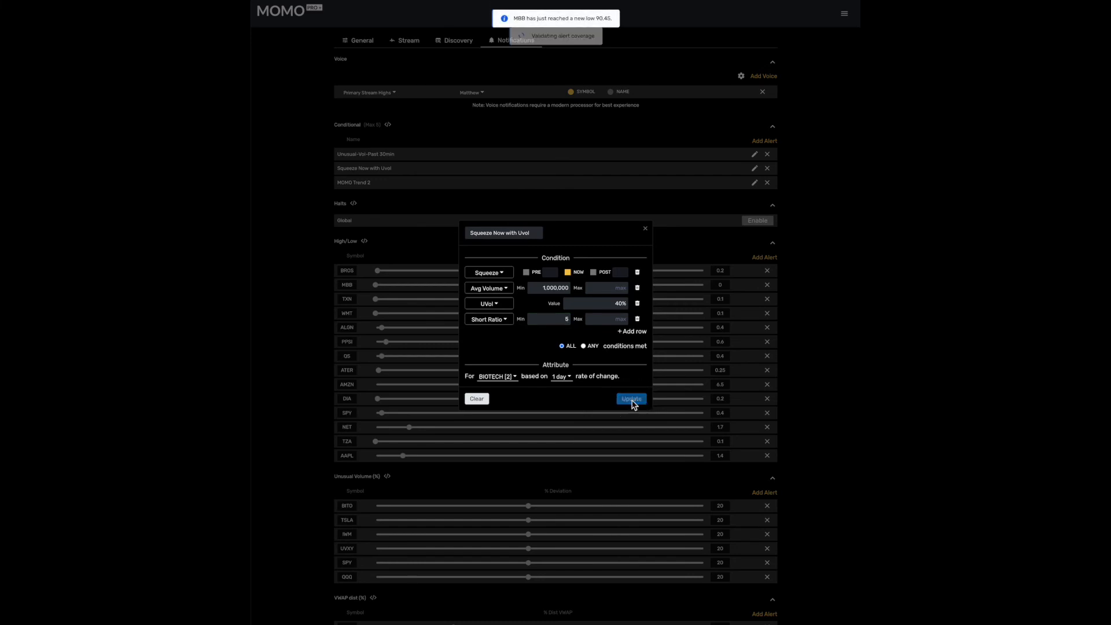
click(630, 398)
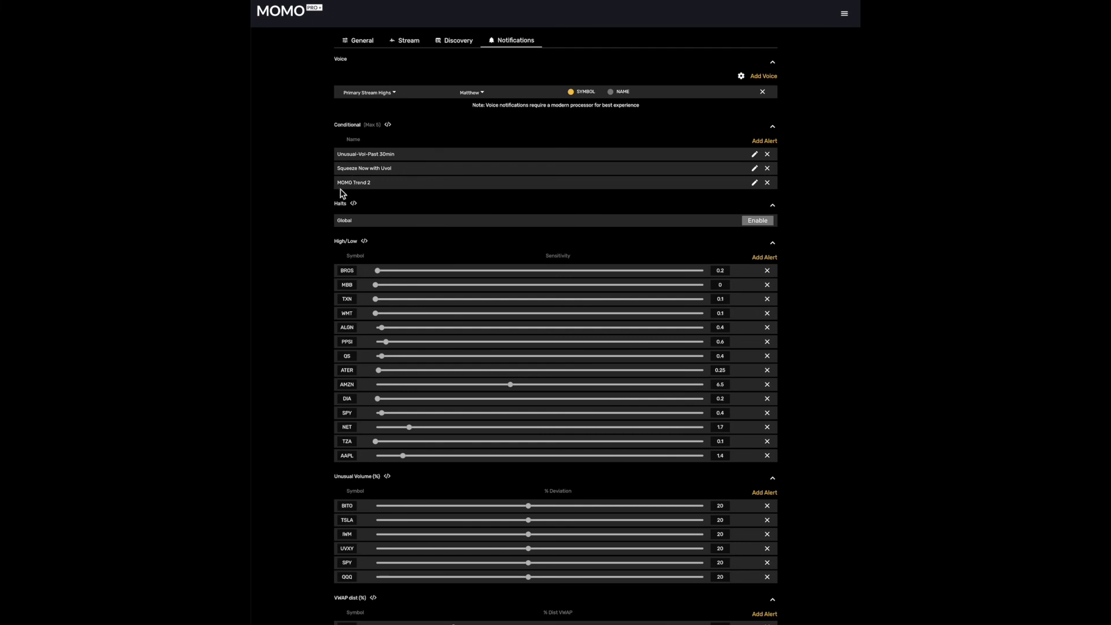
mouse_move(340, 171)
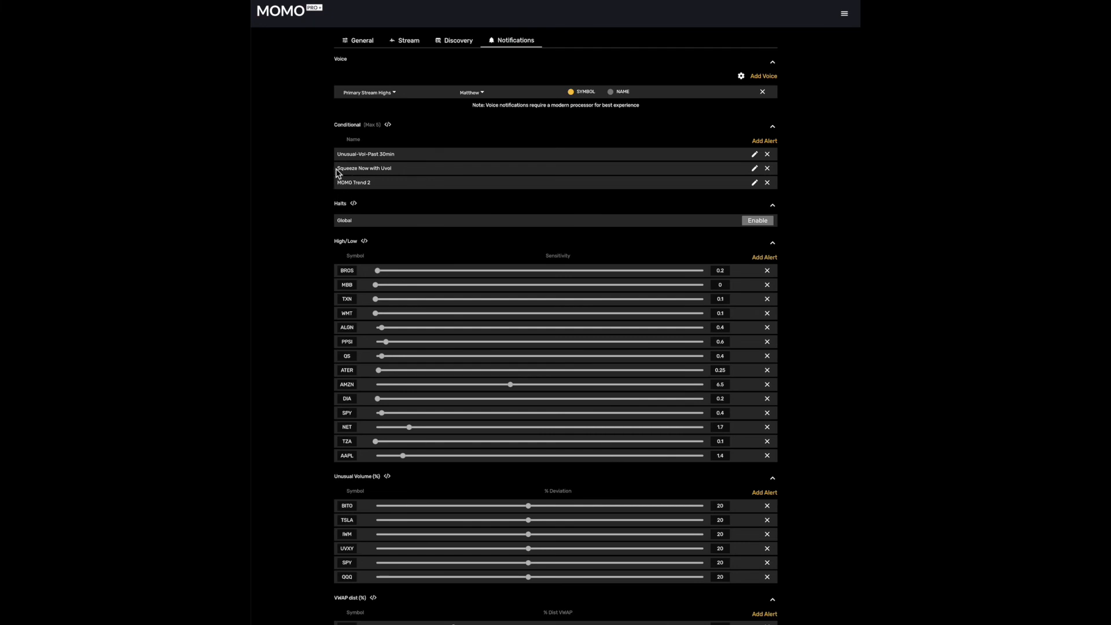
mouse_move(324, 54)
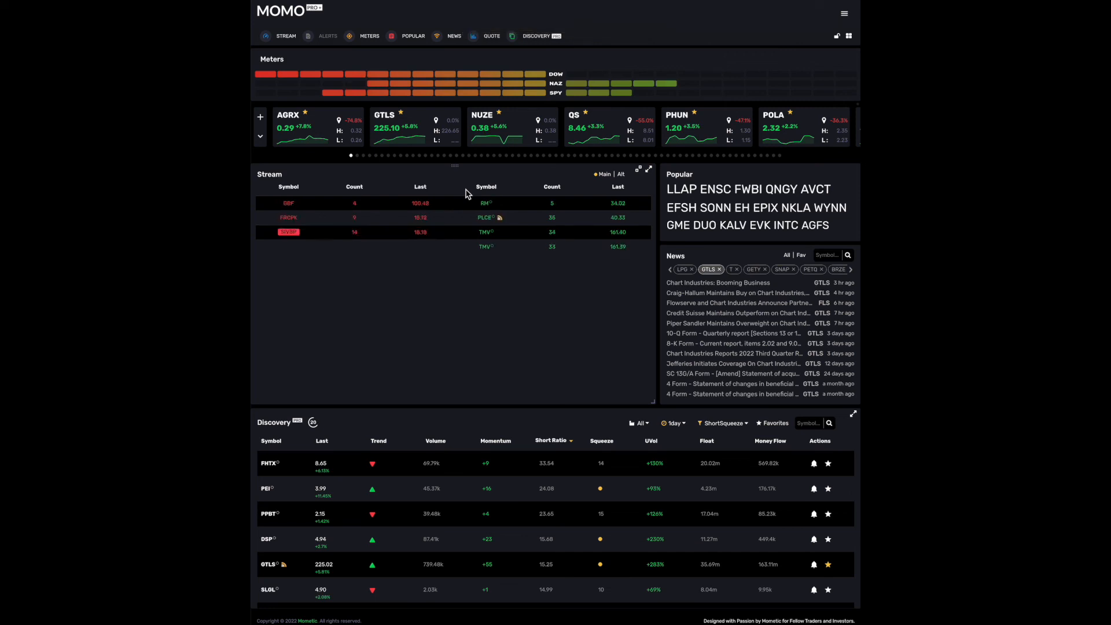
Show the saved Discovery filters with ShortSqueeze still active
click(723, 424)
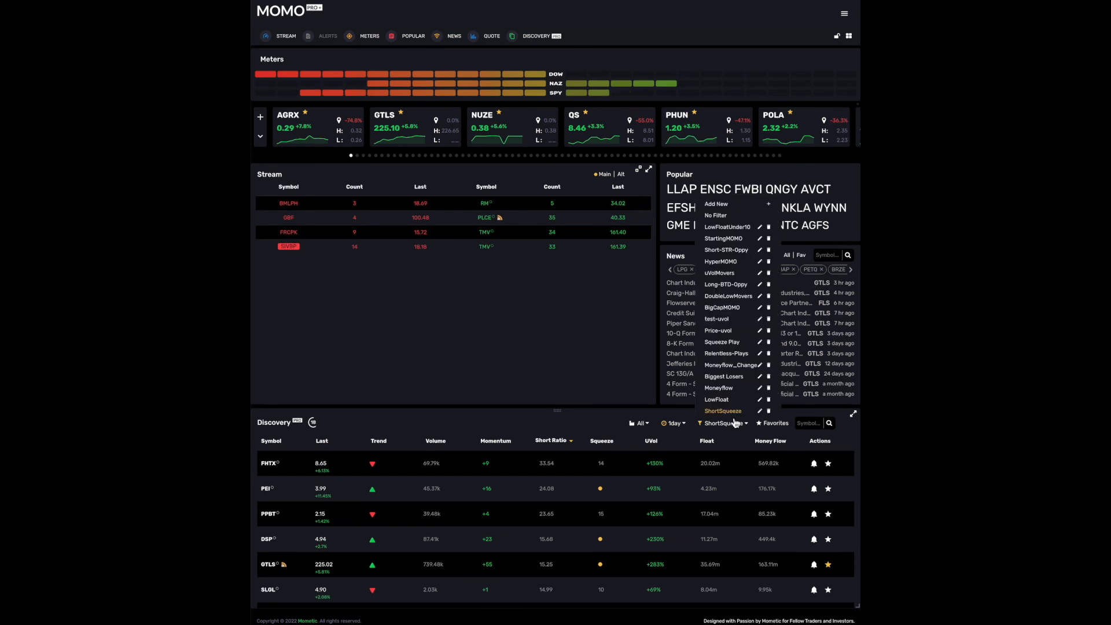